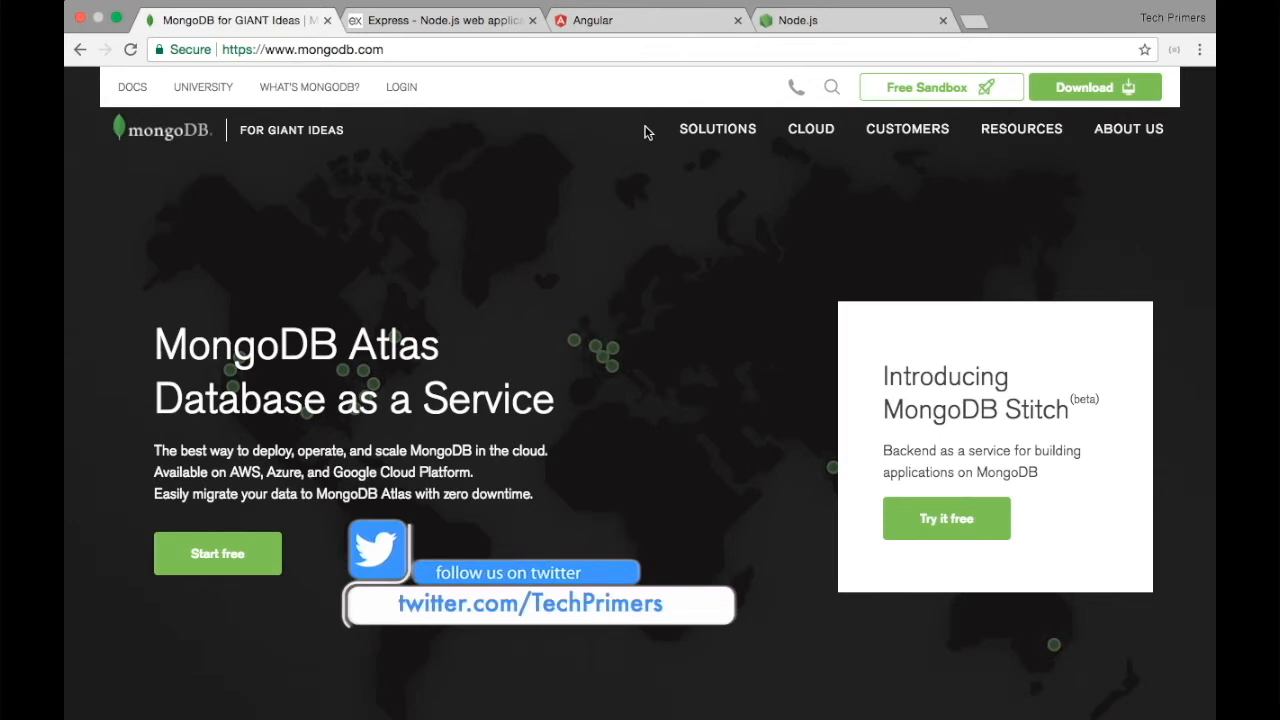
{"action": "mouse_move", "coordinate": [605, 108]}
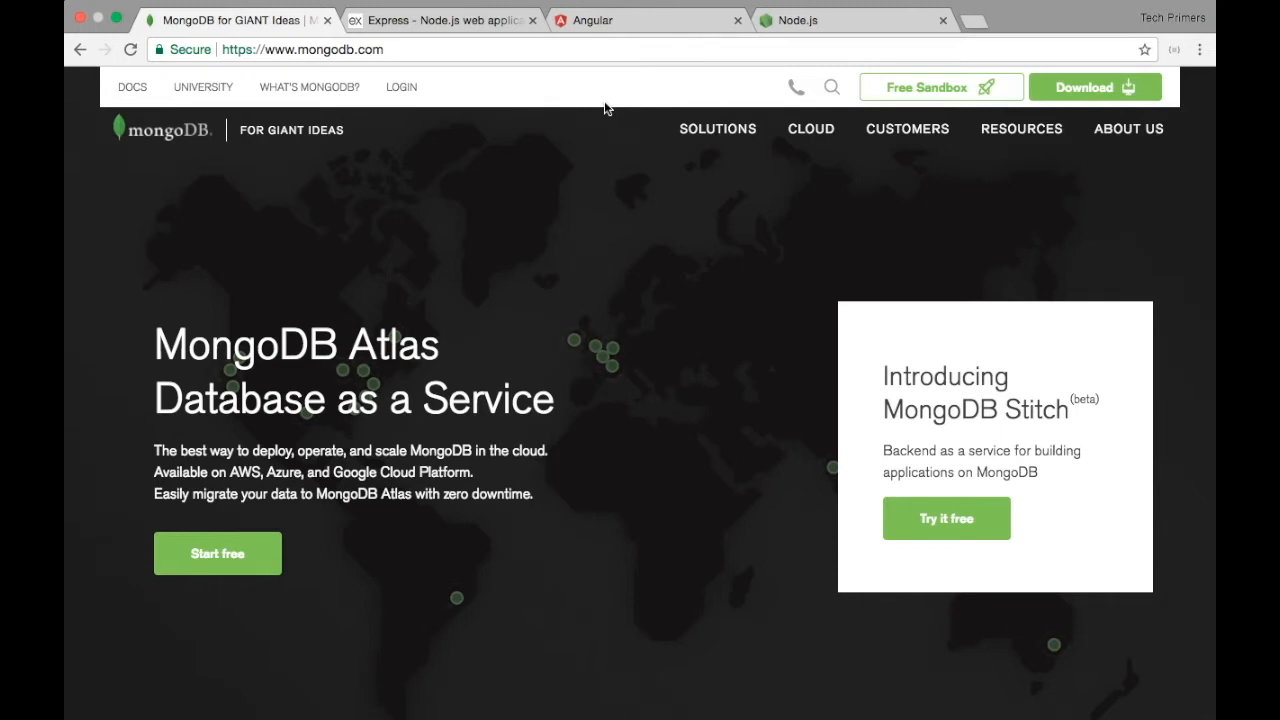
{"action": "mouse_move", "coordinate": [566, 75]}
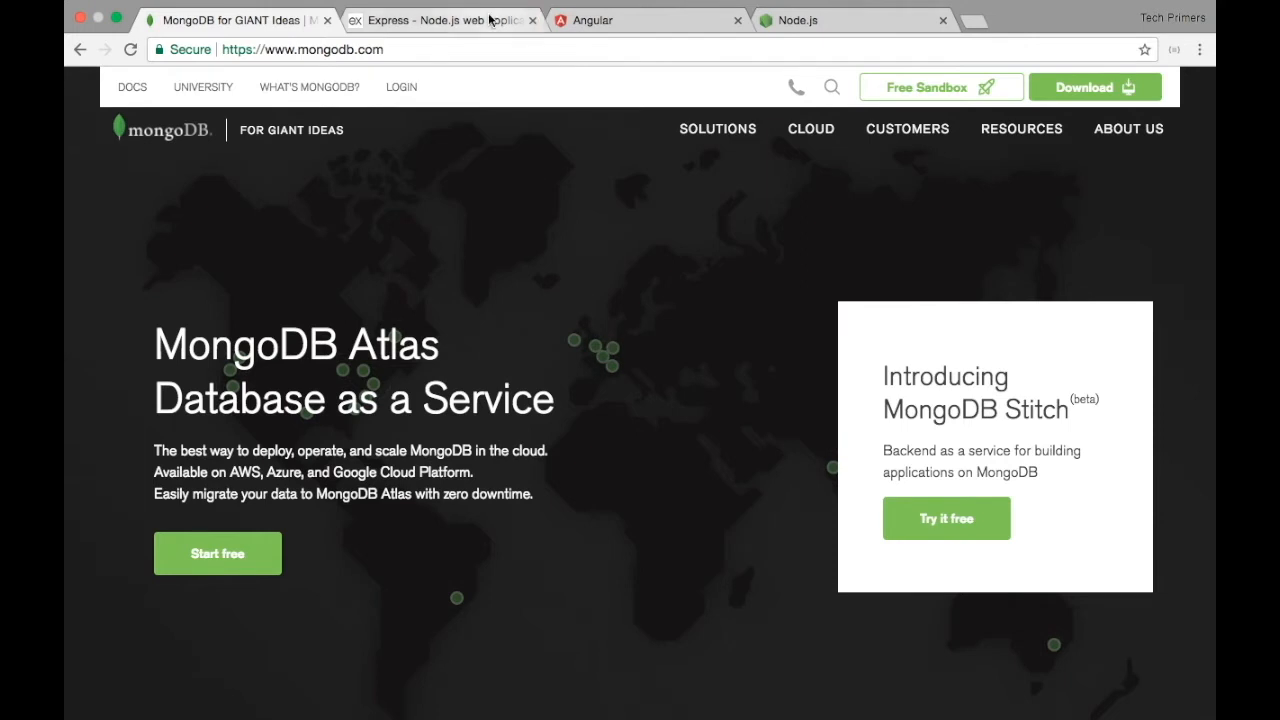
- Switch from the MongoDB tab to the Express framework homepage
{"action": "left_click", "coordinate": [440, 20]}
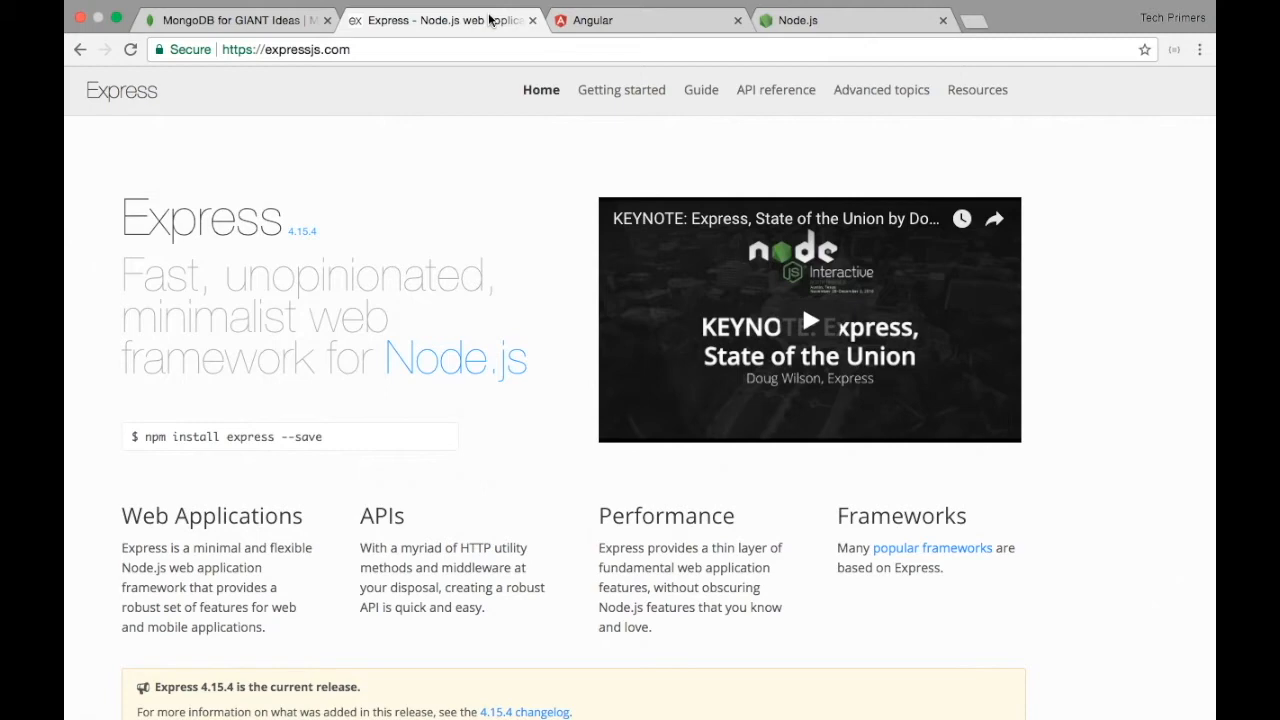
{"action": "mouse_move", "coordinate": [595, 20]}
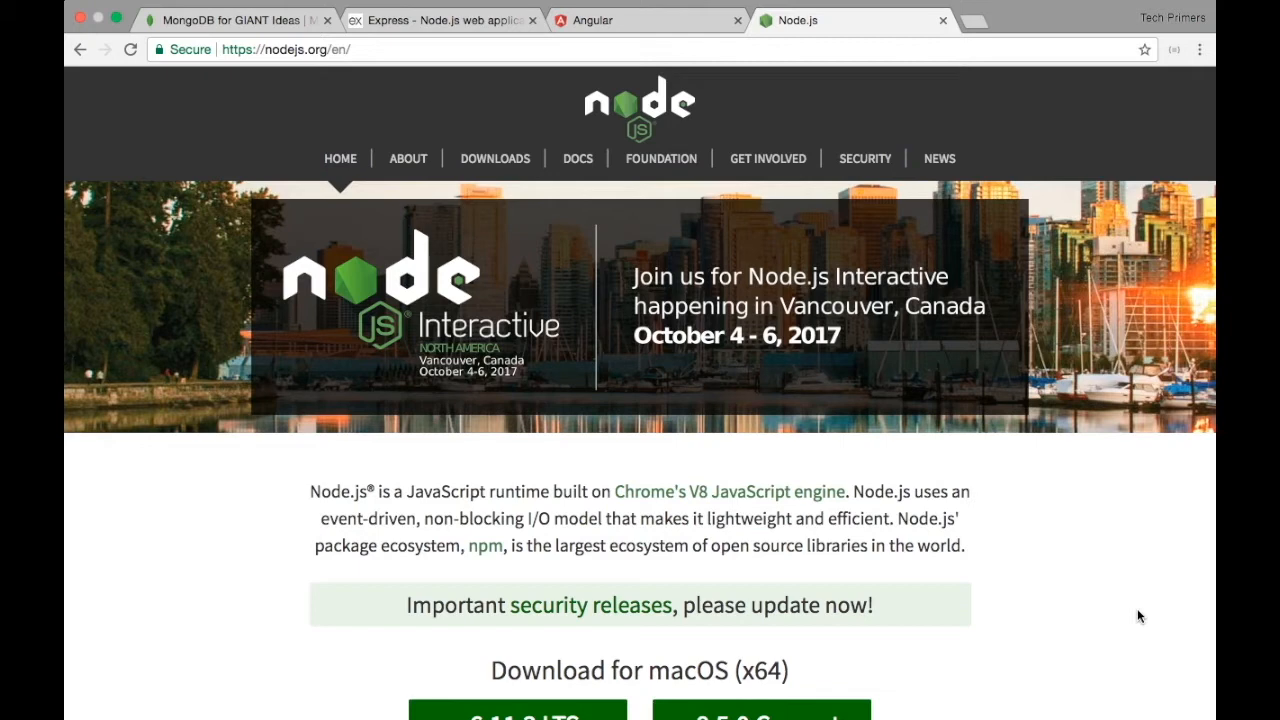
{"action": "mouse_move", "coordinate": [617, 658]}
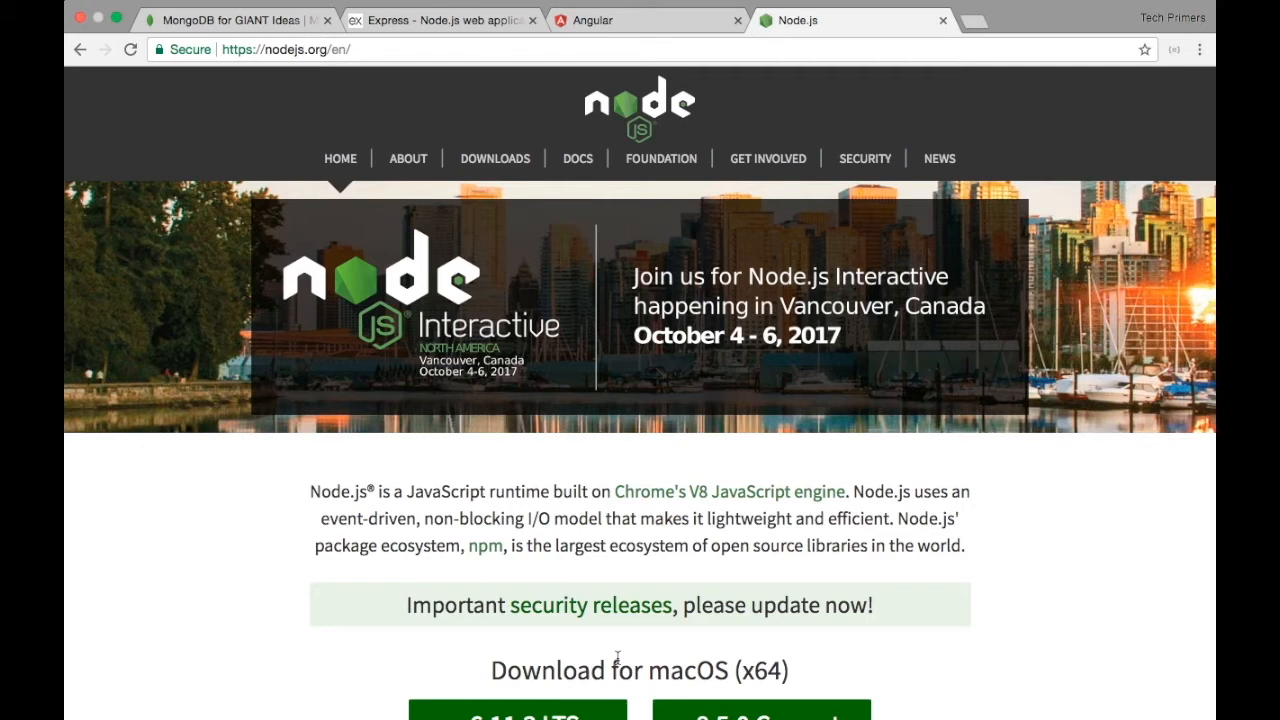
- Switch to the Angular homepage, back to the Node.js tab, then the first tab
{"action": "left_click", "coordinate": [648, 20]}
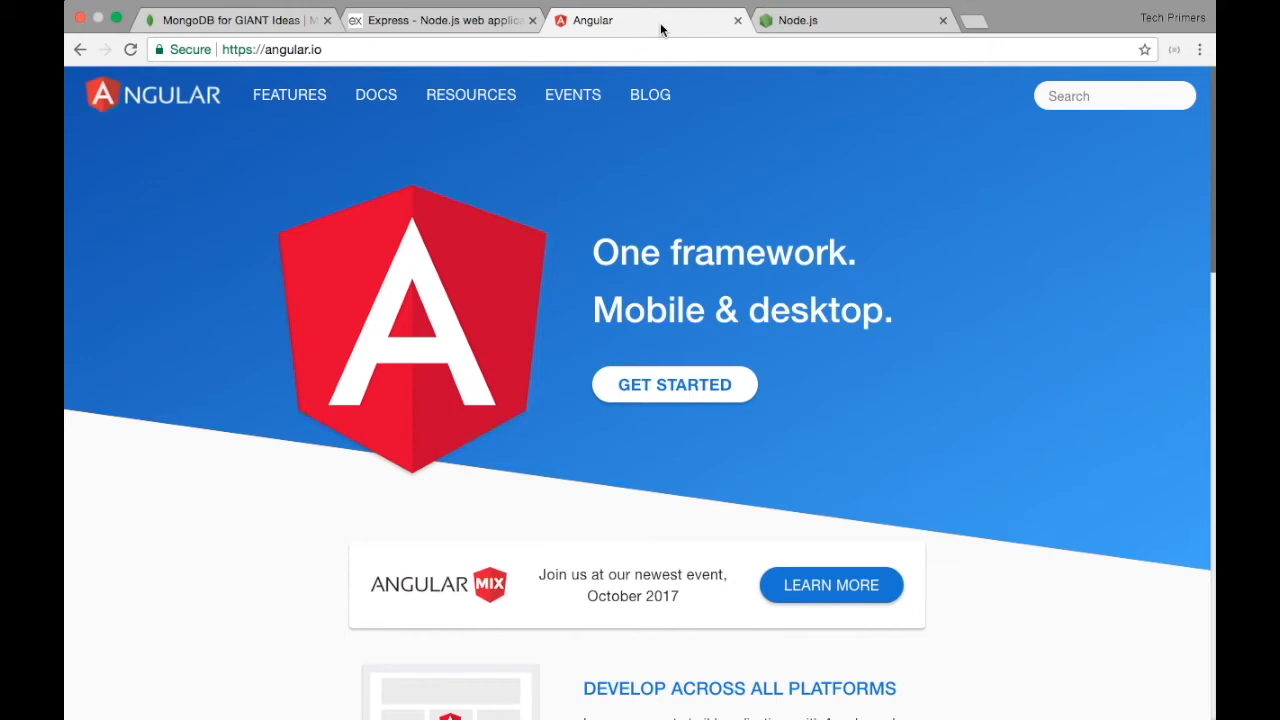
{"action": "left_click", "coordinate": [852, 20]}
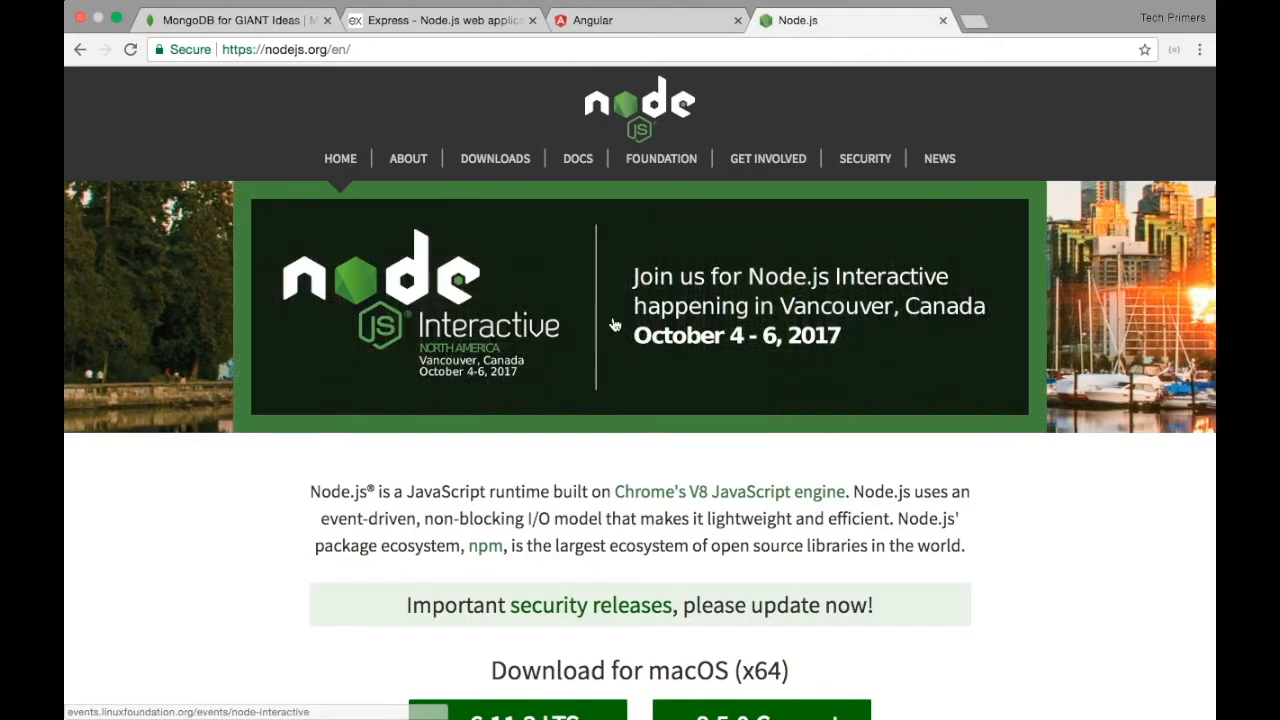
{"action": "mouse_move", "coordinate": [800, 307]}
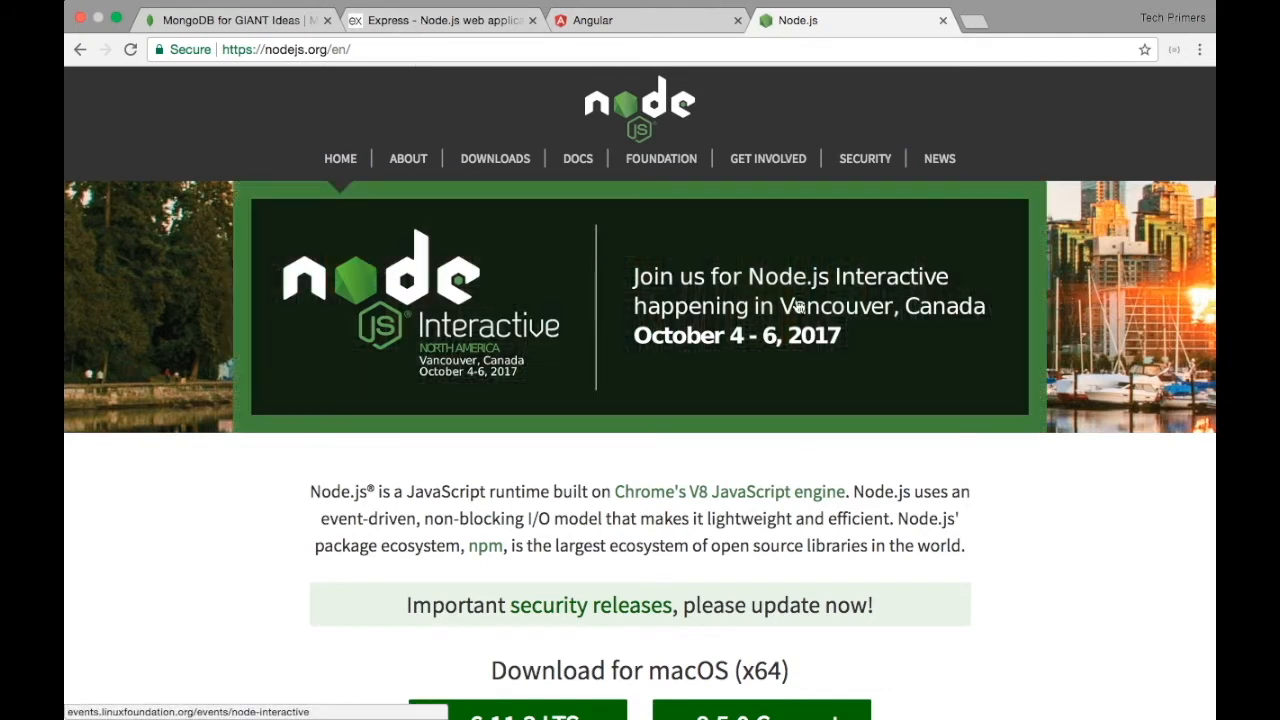
{"action": "mouse_move", "coordinate": [780, 332]}
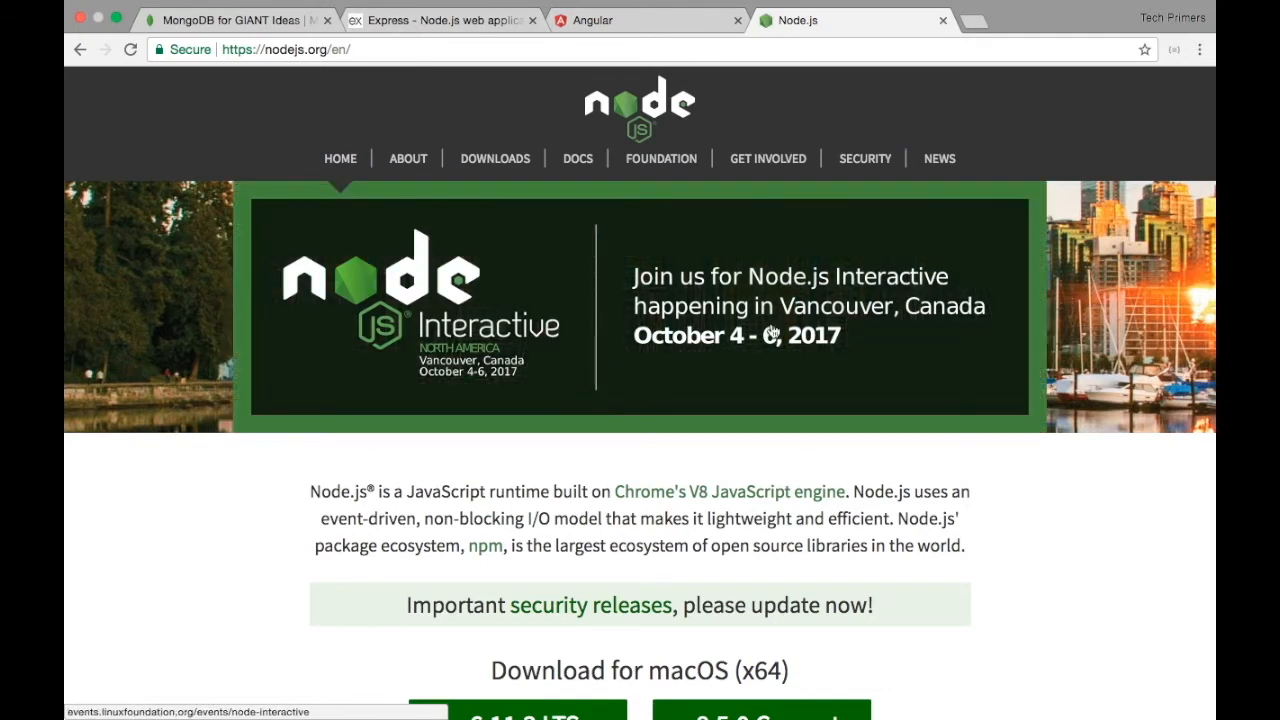
{"action": "left_click", "coordinate": [230, 19]}
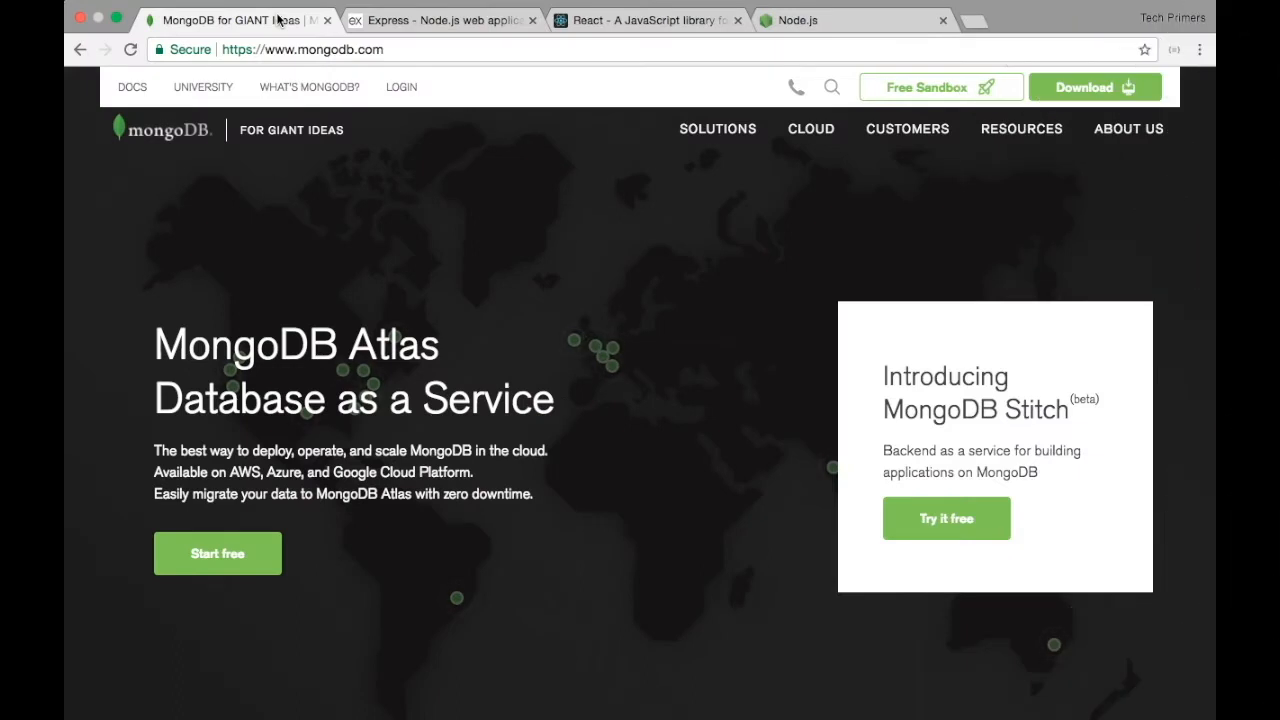
- Show the Express homepage, then the React homepage for the MERN stack
{"action": "left_click", "coordinate": [440, 20]}
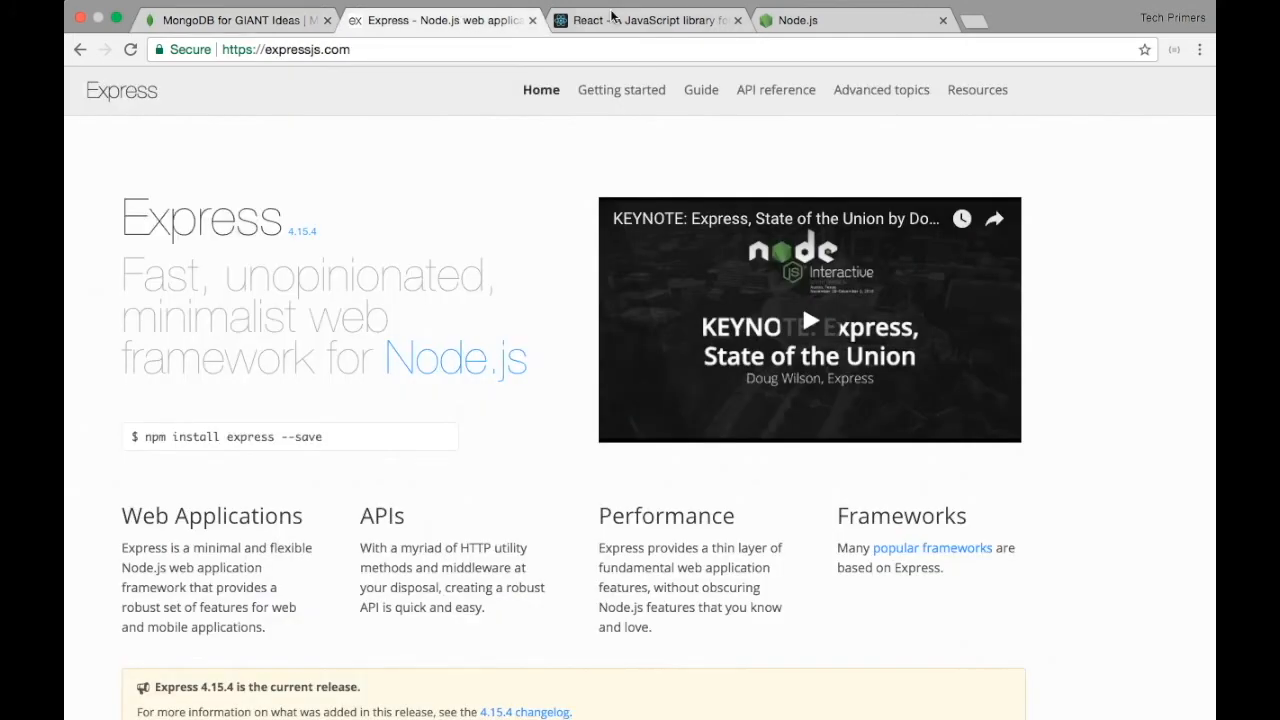
{"action": "left_click", "coordinate": [648, 20]}
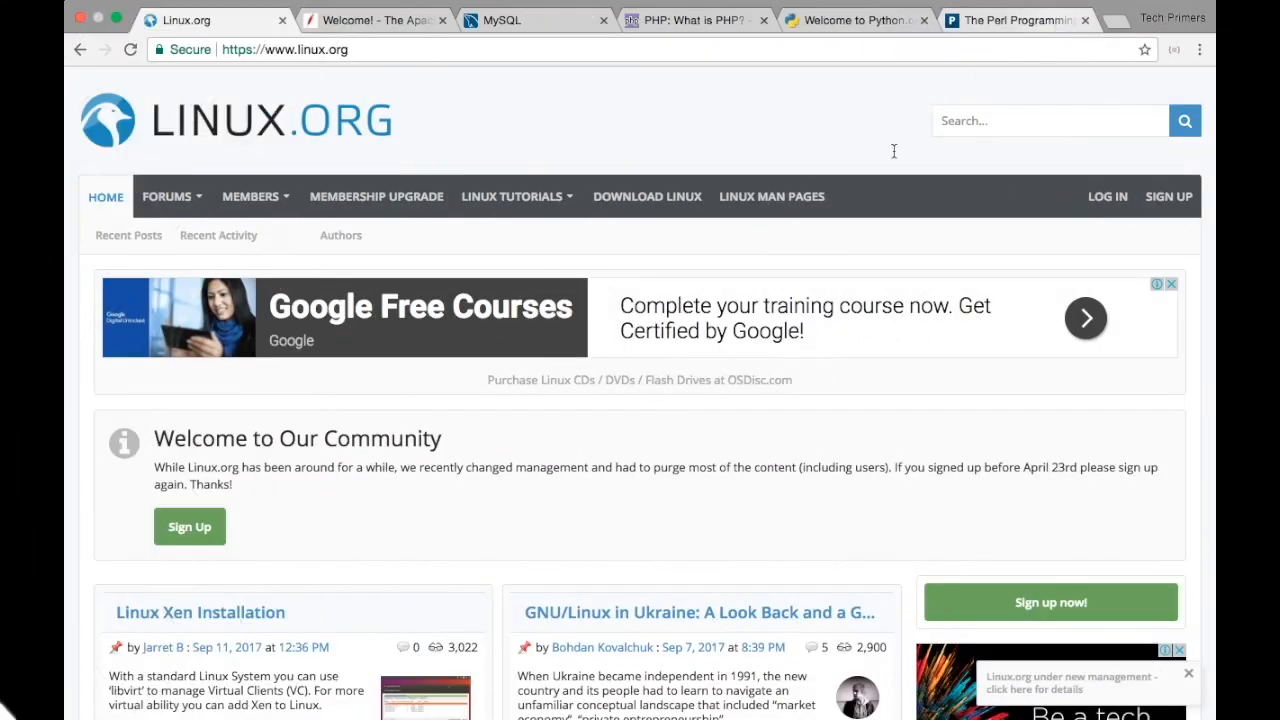
{"action": "mouse_move", "coordinate": [775, 344]}
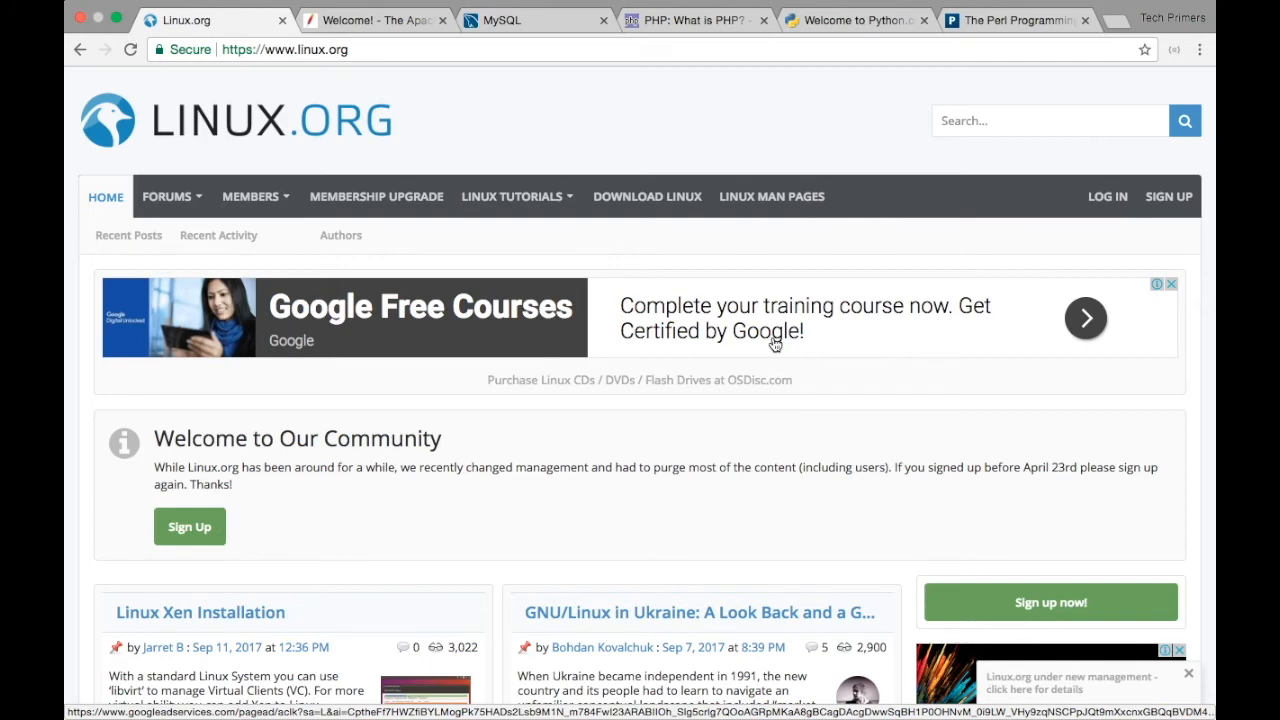
- Move from Linux.org to the Apache HTTP Server page, then the MySQL homepage
{"action": "left_click", "coordinate": [516, 196]}
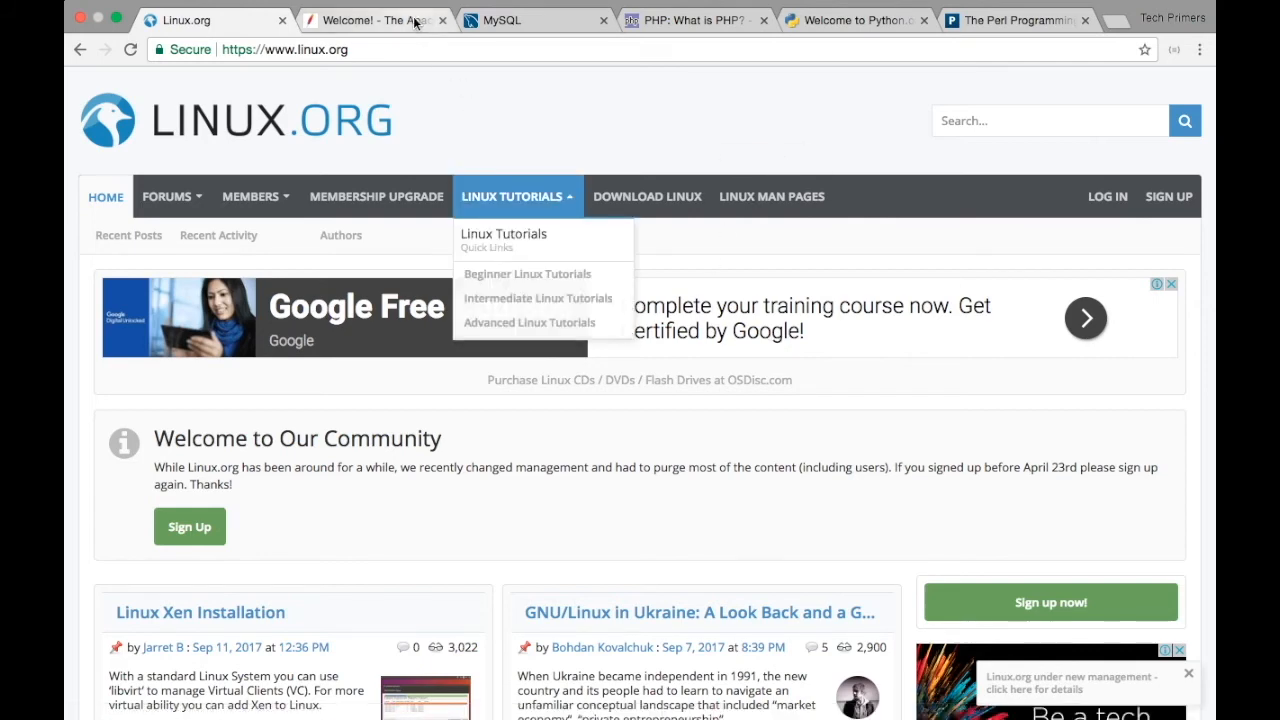
{"action": "left_click", "coordinate": [375, 20]}
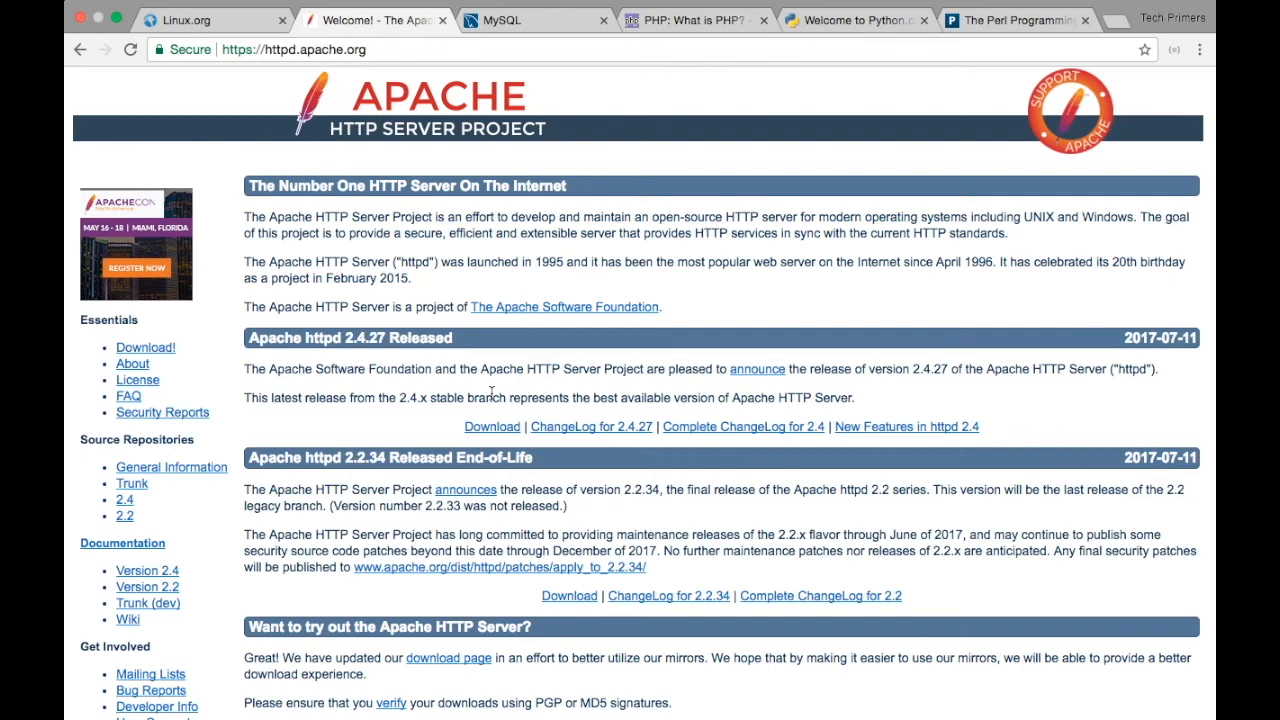
{"action": "mouse_move", "coordinate": [514, 366]}
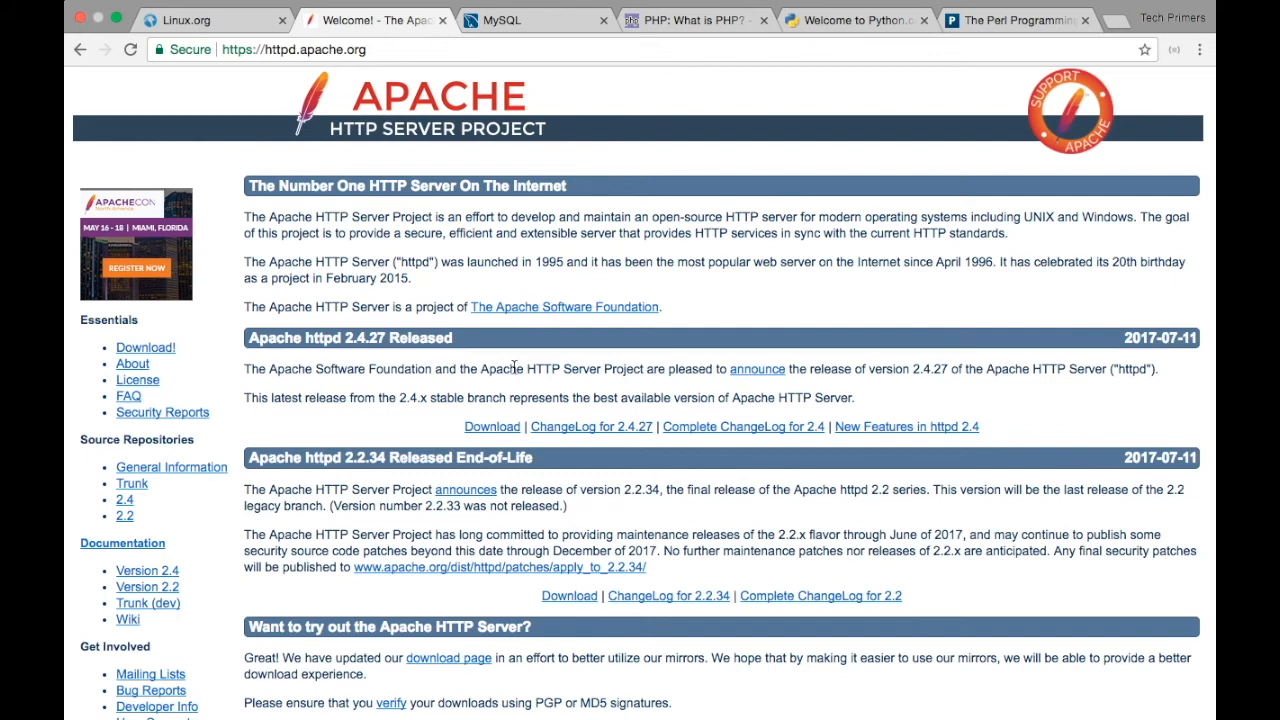
{"action": "left_click", "coordinate": [535, 20]}
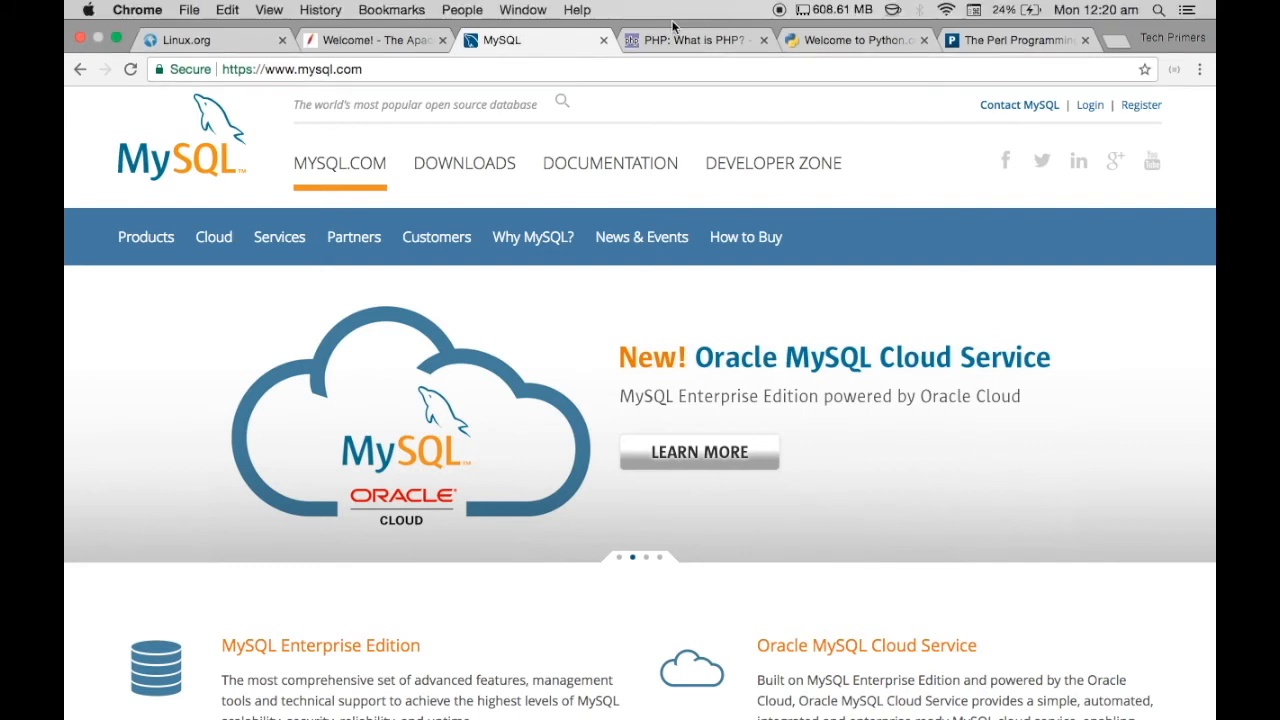
- View the PHP introduction page, then the Perl homepage
{"action": "left_click", "coordinate": [693, 20]}
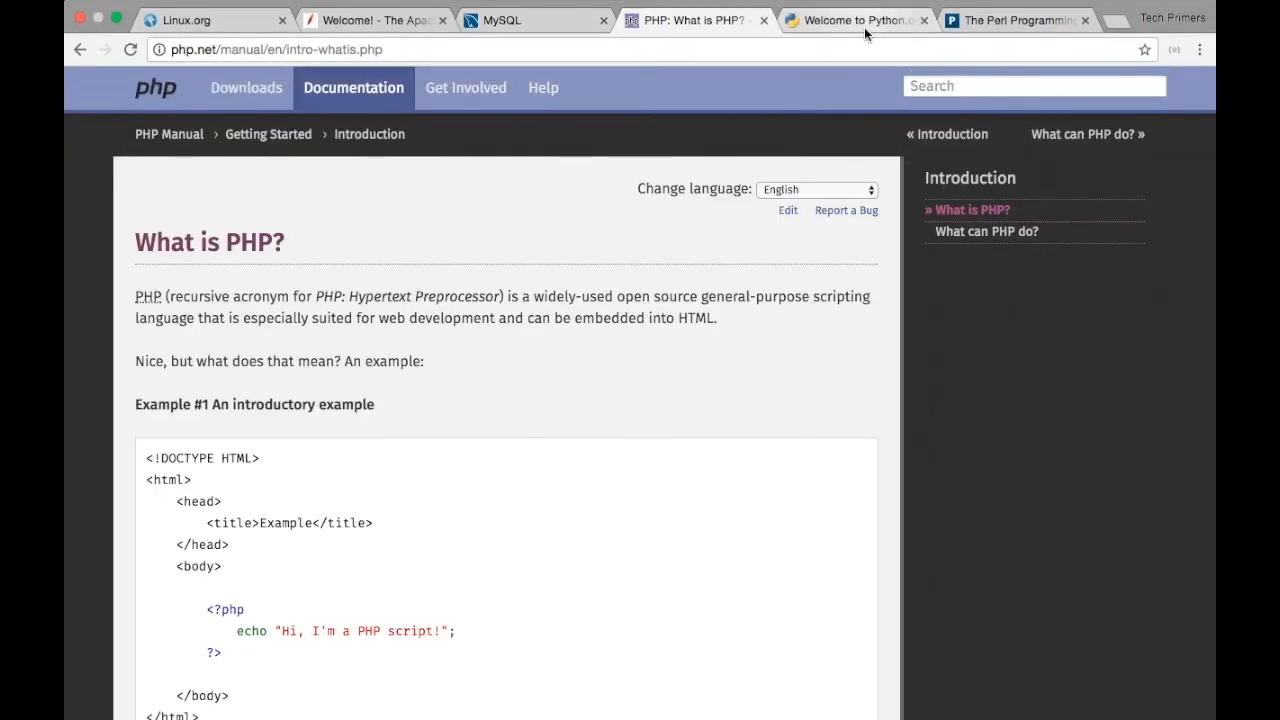
{"action": "left_click", "coordinate": [1010, 20]}
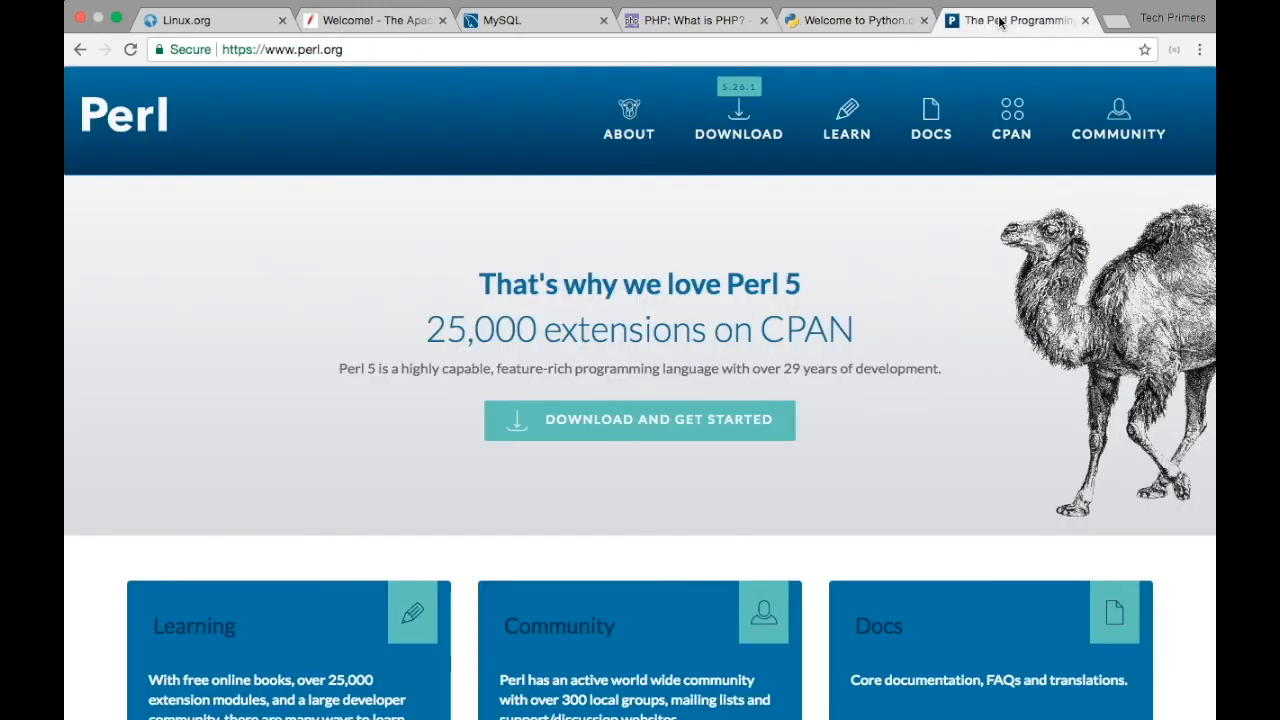
{"action": "mouse_move", "coordinate": [862, 51]}
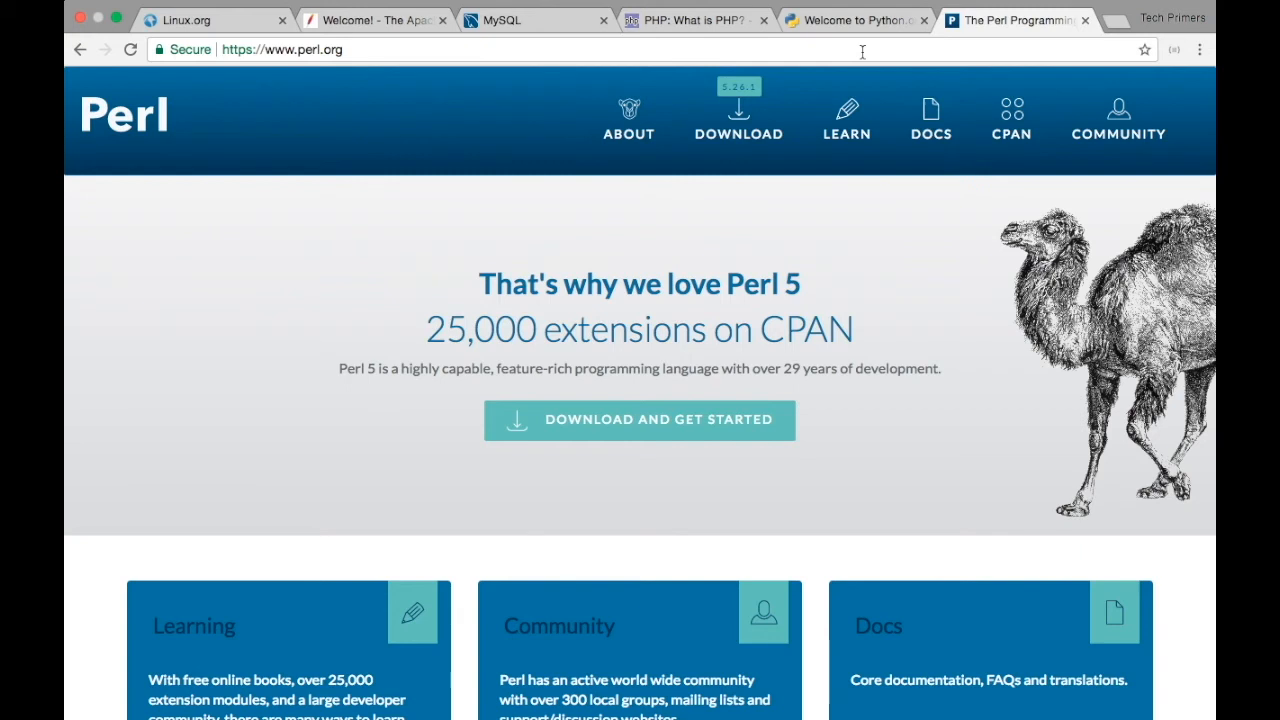
{"action": "mouse_move", "coordinate": [662, 47]}
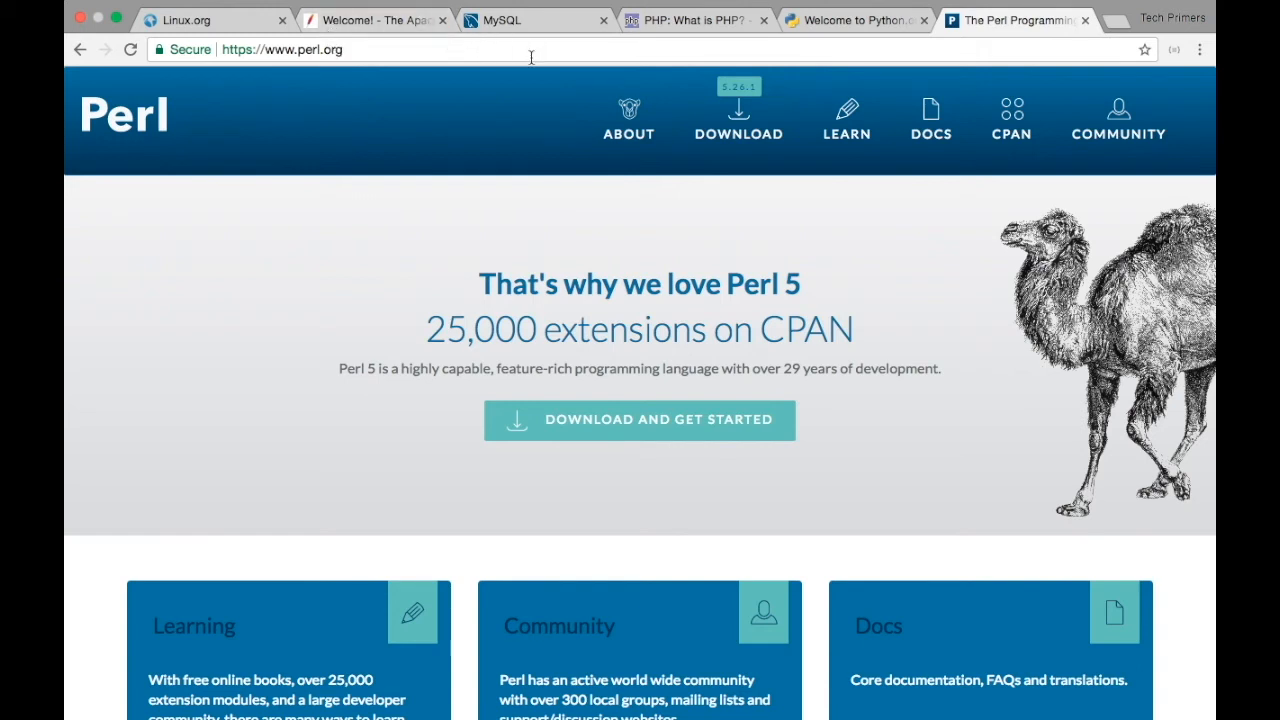
{"action": "mouse_move", "coordinate": [685, 258]}
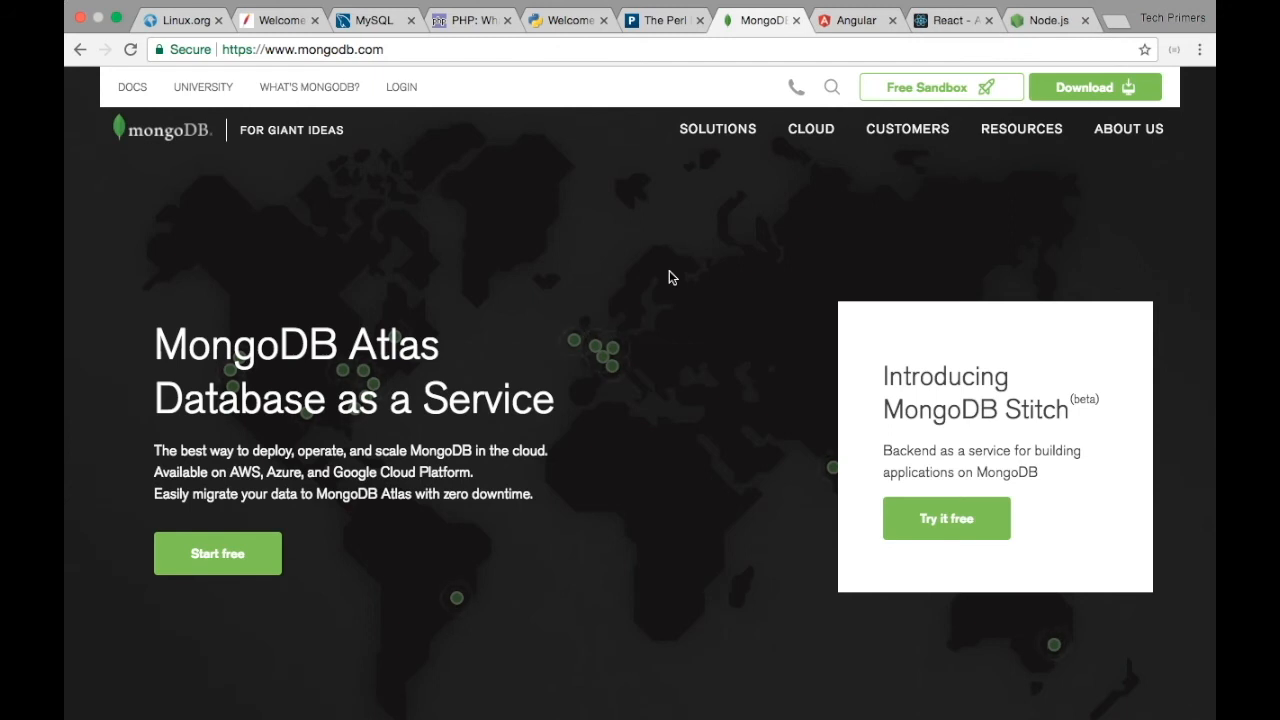
{"action": "mouse_move", "coordinate": [277, 310]}
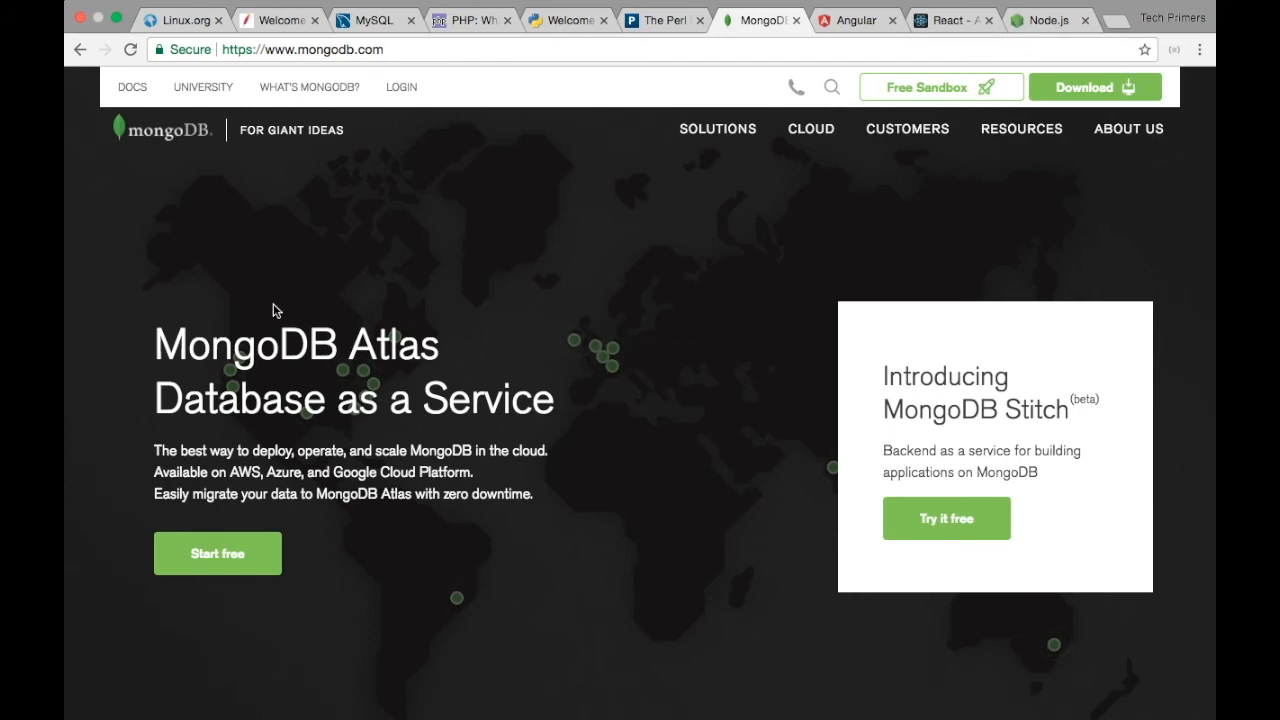
{"action": "mouse_move", "coordinate": [230, 100]}
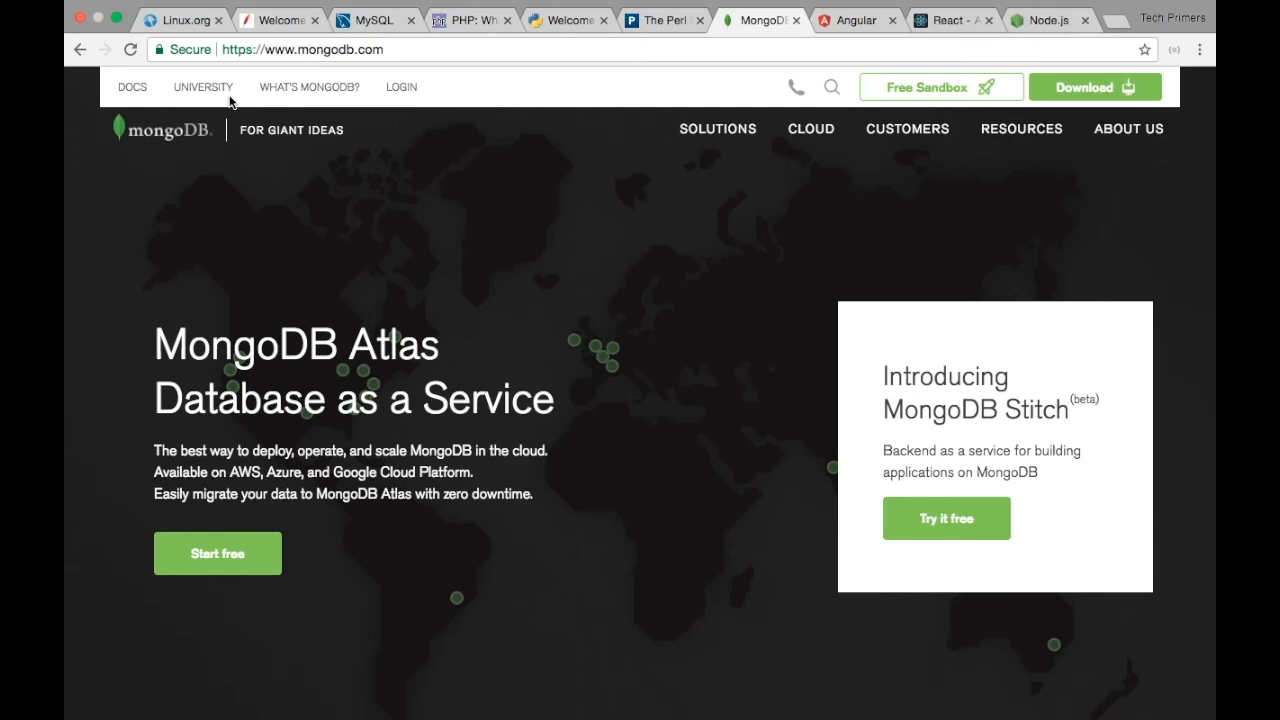